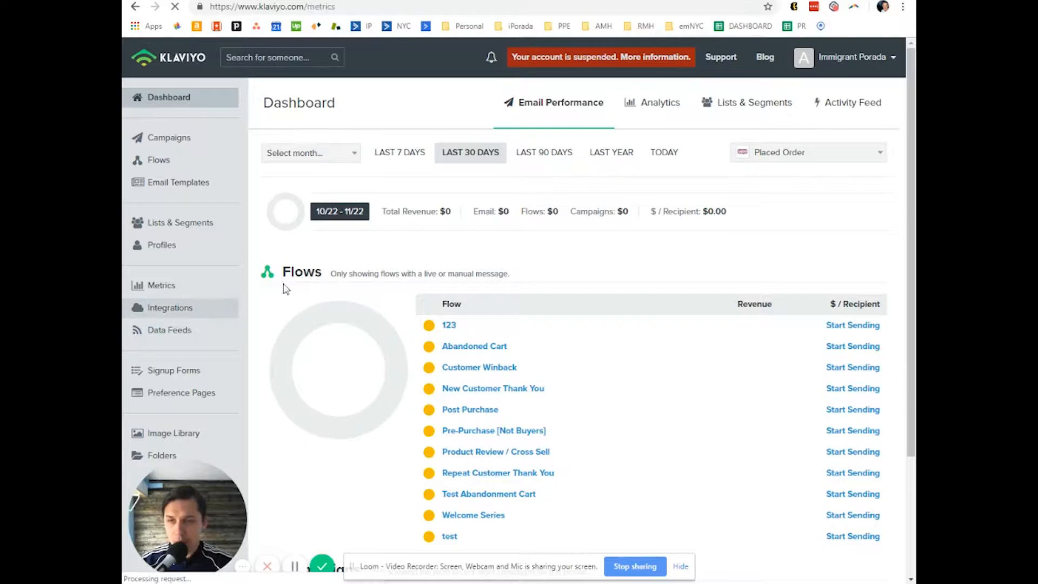
Step: Locate Active on Site and Viewed Product in the Metrics list by searching 'produ'
{"action": "right_click", "coordinate": [320, 146]}
{"action": "type", "text": "produ"}
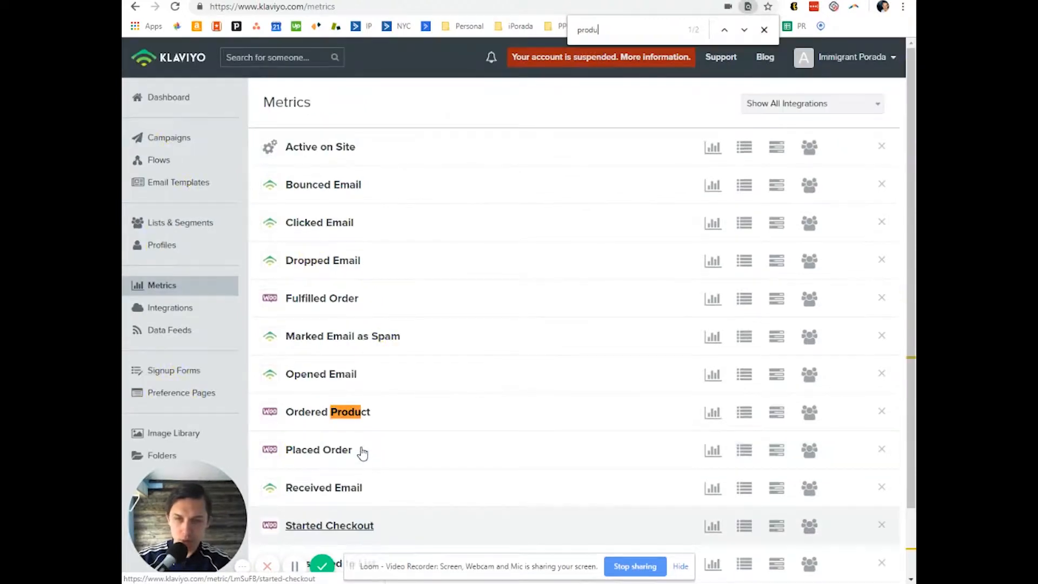
{"action": "scroll", "scroll_direction": "down", "scroll_amount": 3}
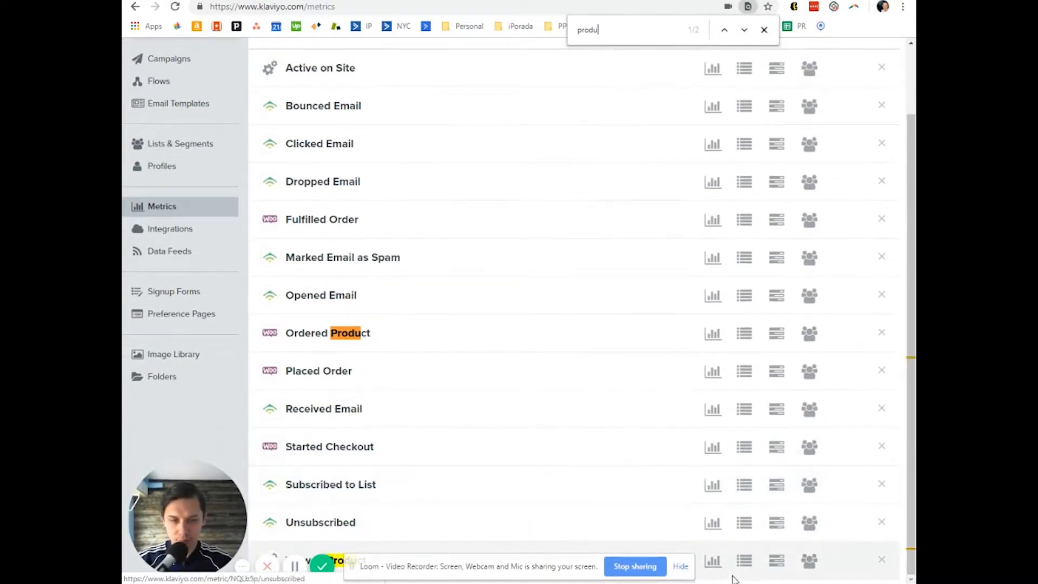
{"action": "right_click", "coordinate": [337, 560]}
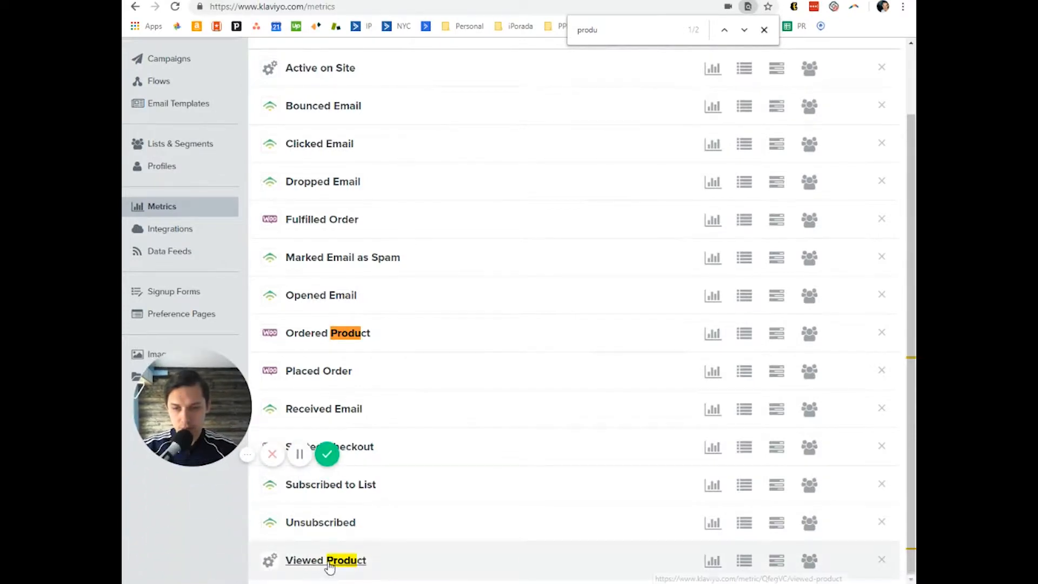
Step: Show the metric's daily chart for Oct 22–Nov 21, 2018 with zero activity
{"action": "left_click", "coordinate": [320, 67]}
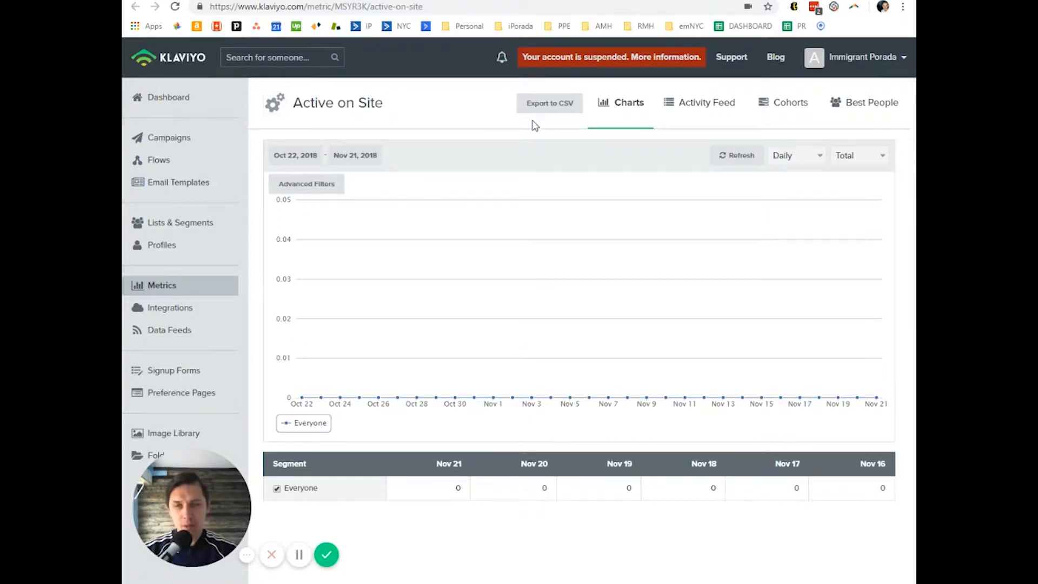
{"action": "mouse_move", "coordinate": [398, 119]}
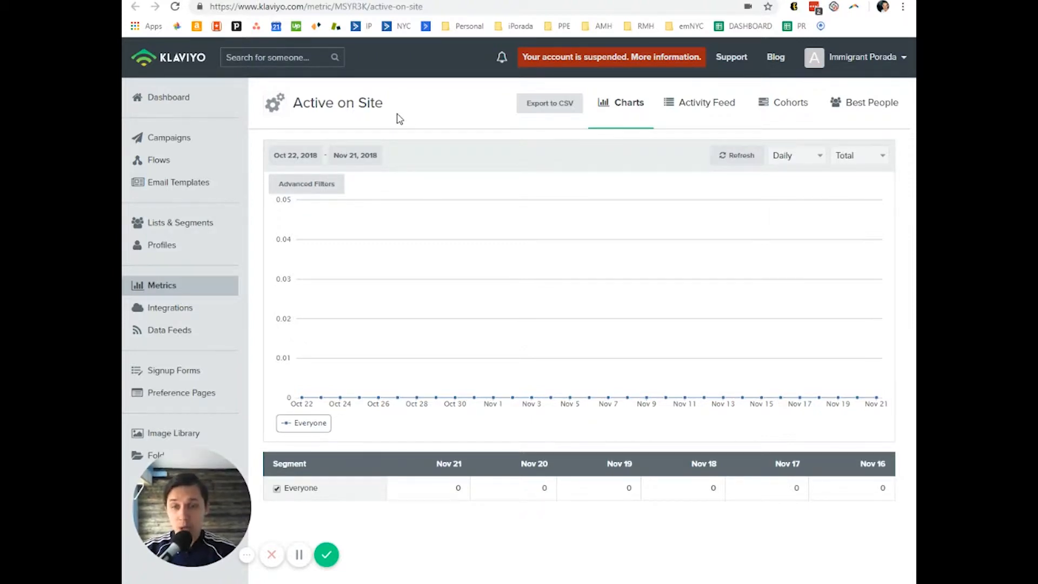
{"action": "mouse_move", "coordinate": [755, 7]}
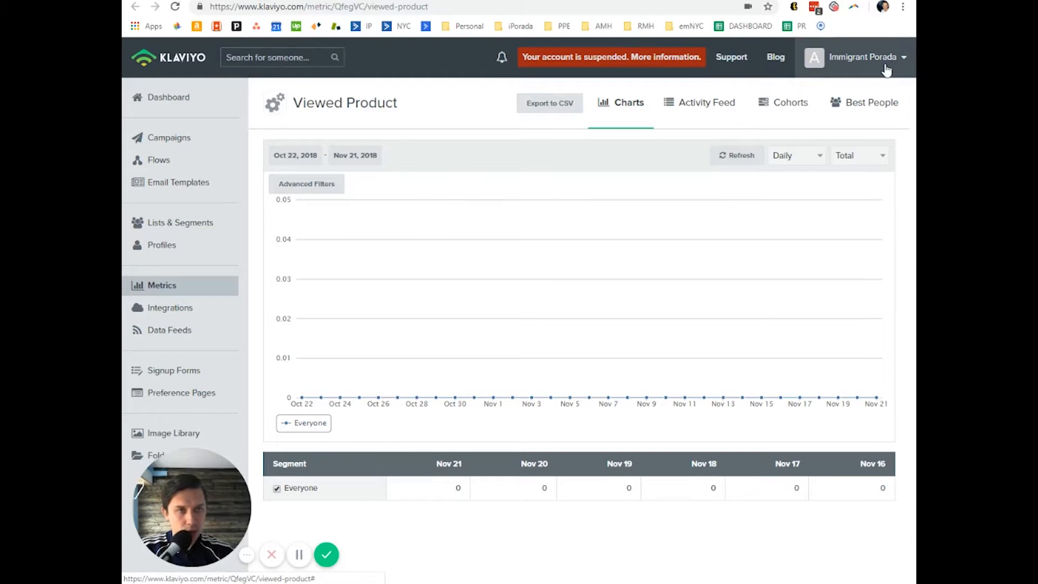
Step: Review the Setup Web Tracking page and select the setup instructions and snippet start
{"action": "left_click", "coordinate": [863, 58]}
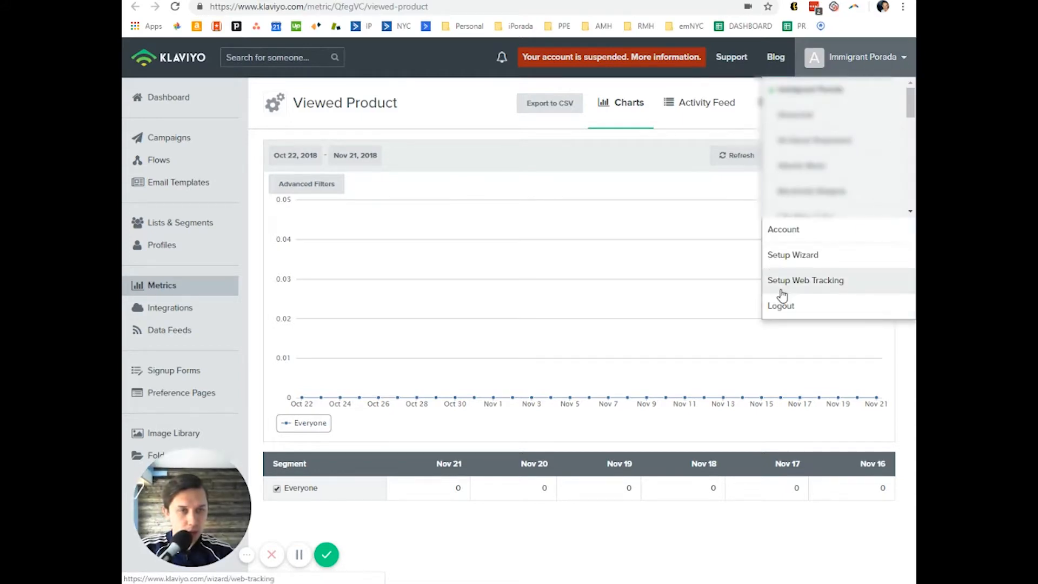
{"action": "left_click", "coordinate": [804, 280]}
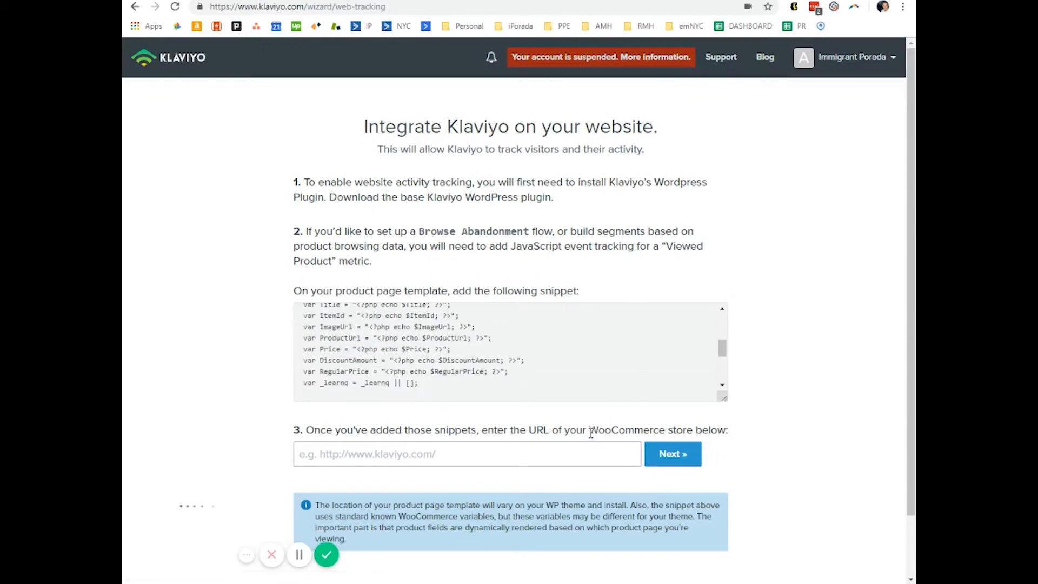
{"action": "mouse_move", "coordinate": [727, 390]}
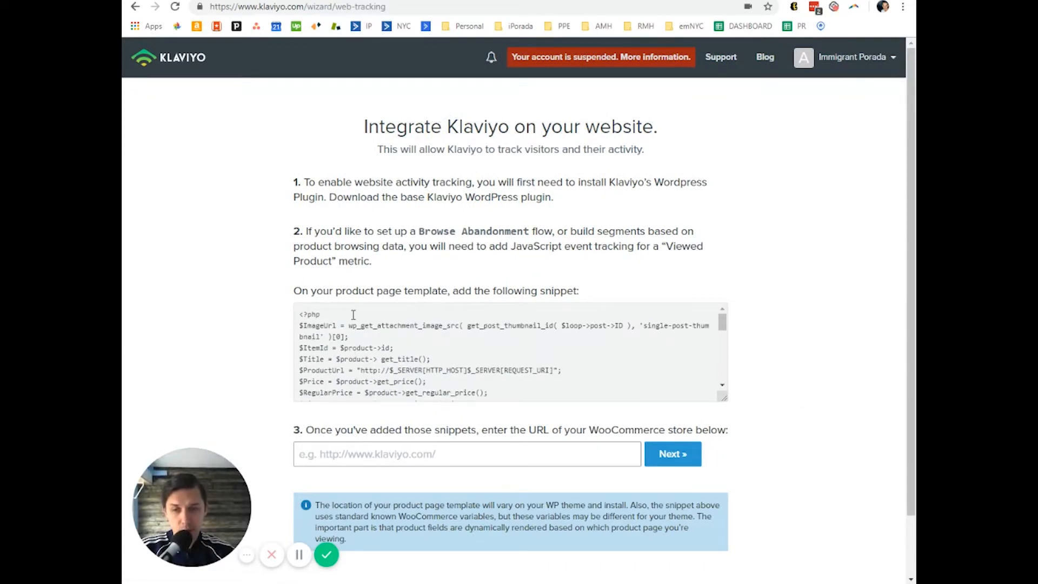
{"action": "left_click_drag", "start_coordinate": [300, 313], "coordinate": [490, 392]}
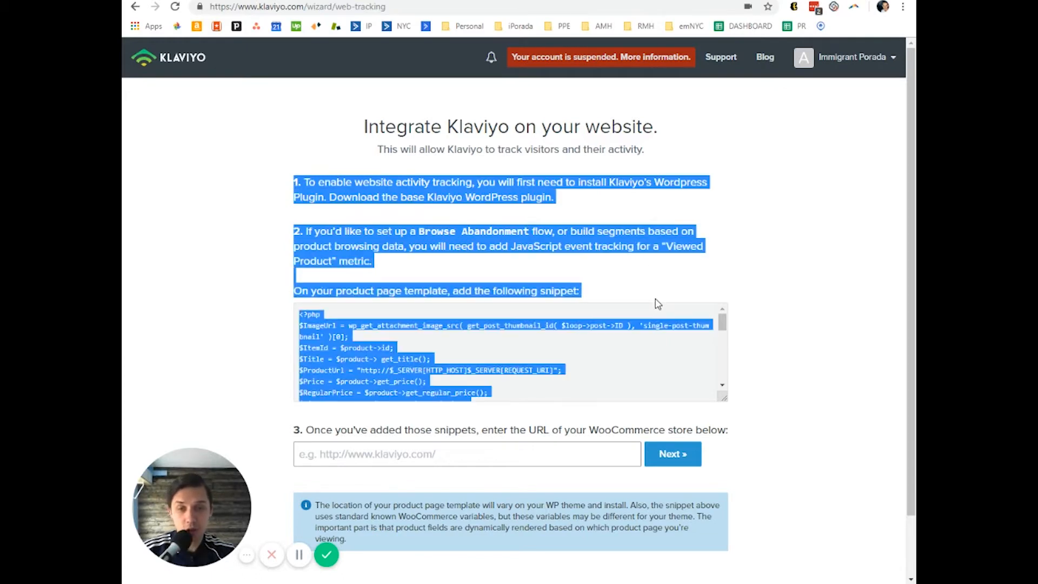
Step: Clear the selection and return to the Active on Site chart
{"action": "left_click", "coordinate": [651, 286]}
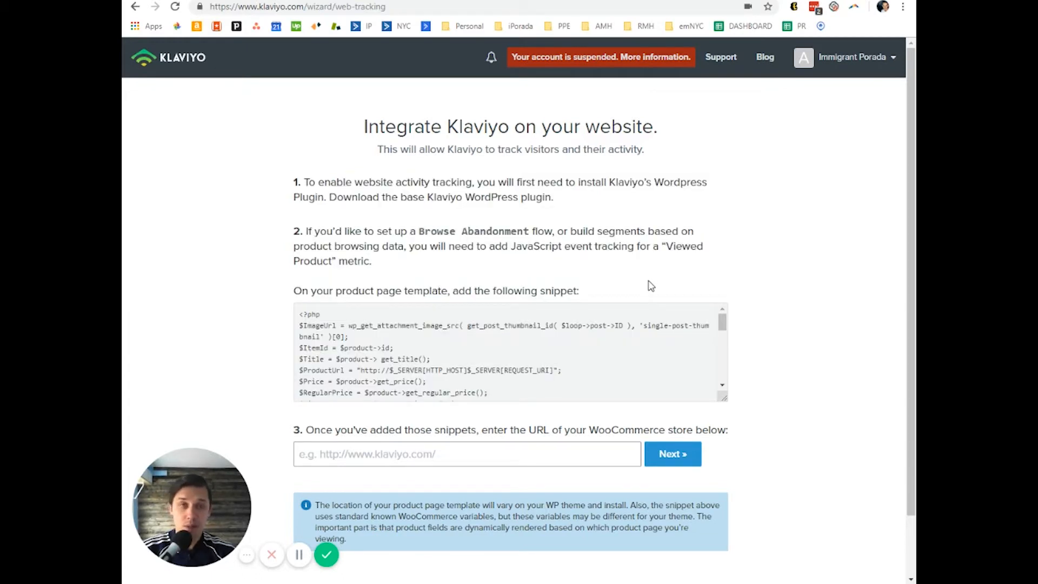
{"action": "left_click", "coordinate": [853, 57]}
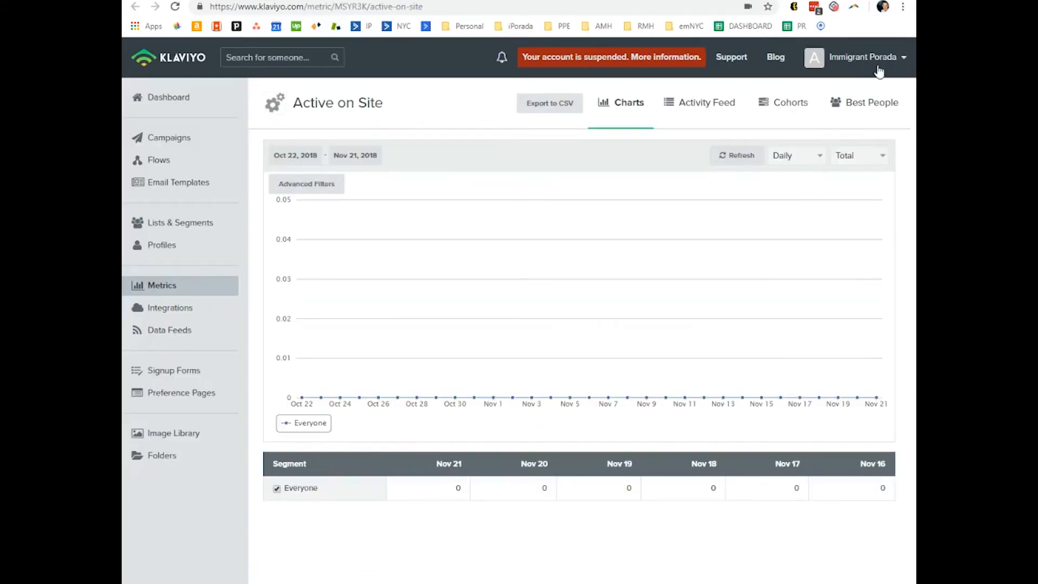
Step: Show the account options with Setup Web Tracking over the Active on Site chart
{"action": "left_click", "coordinate": [862, 57]}
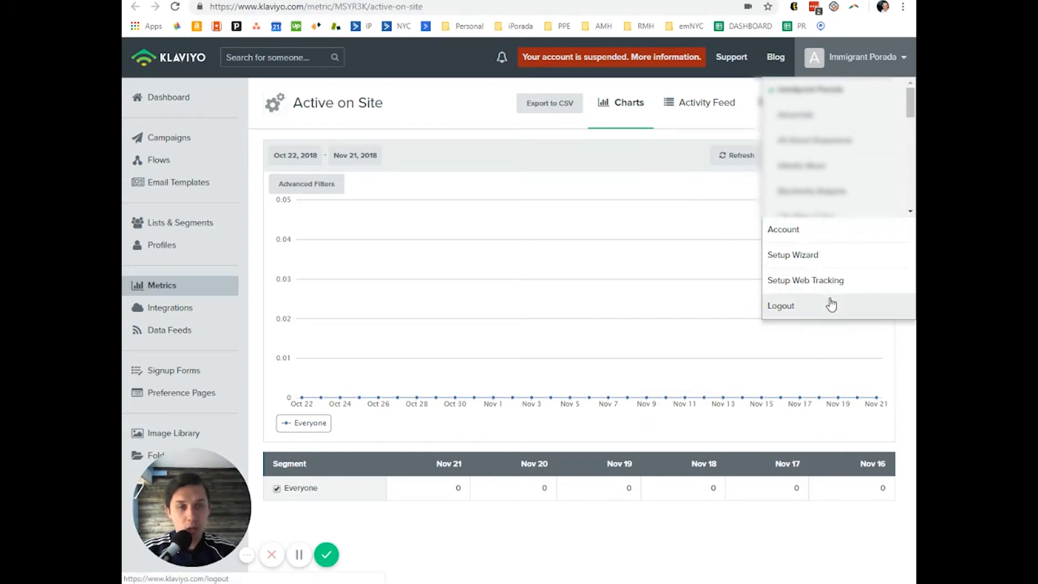
{"action": "mouse_move", "coordinate": [805, 280]}
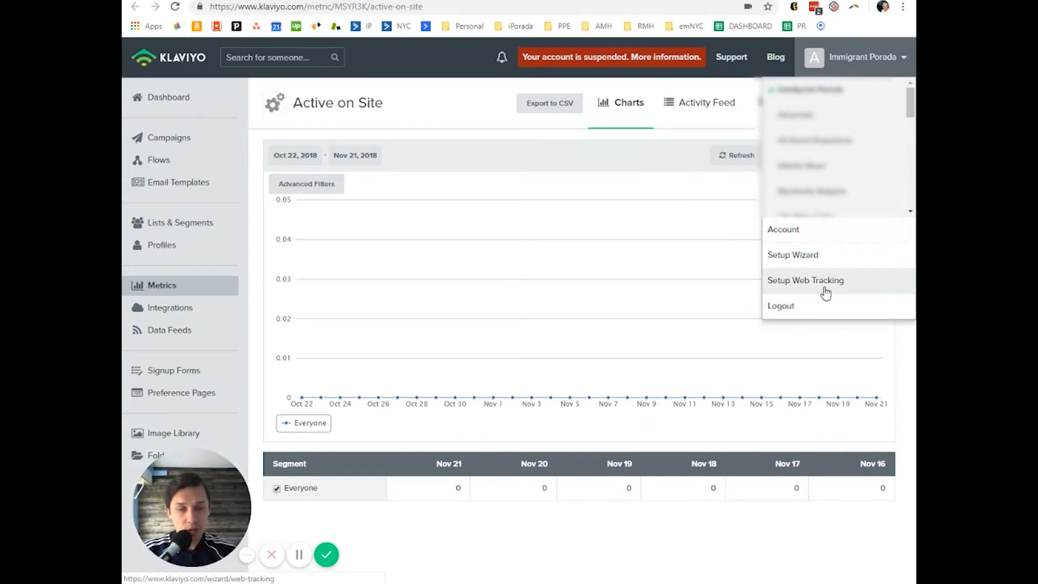
{"action": "mouse_move", "coordinate": [826, 290]}
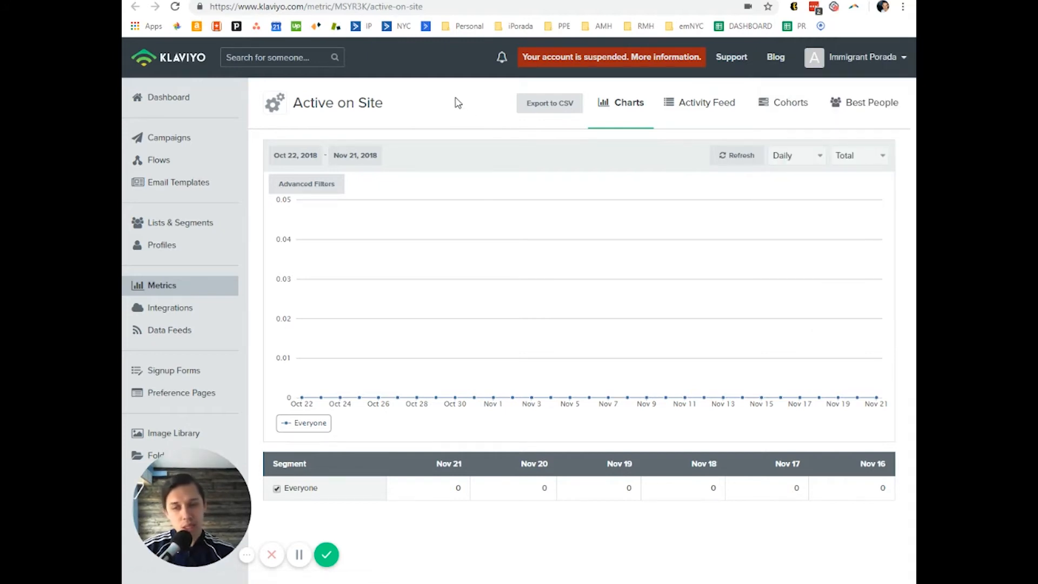
{"action": "left_click", "coordinate": [856, 57]}
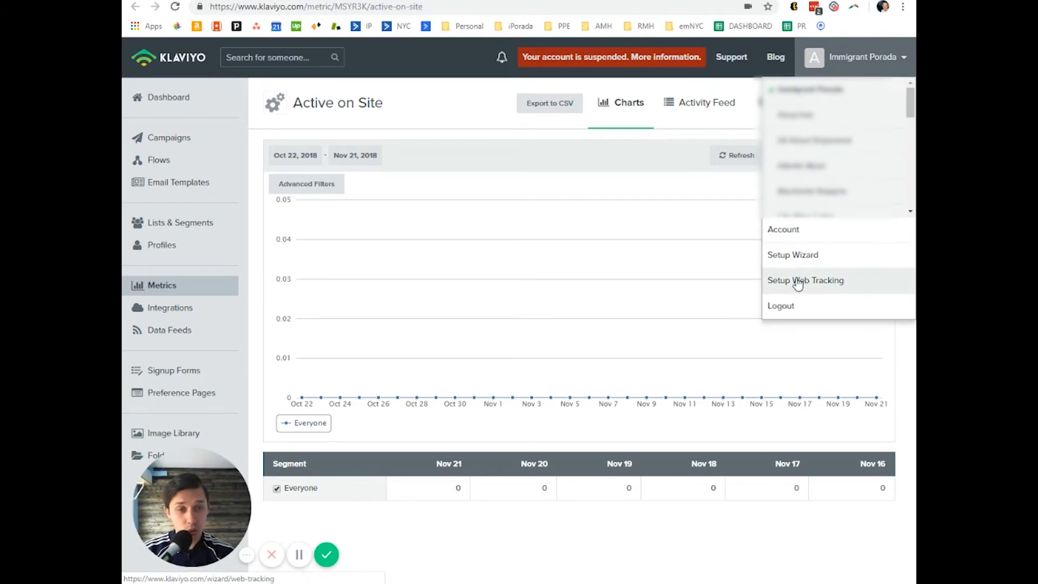